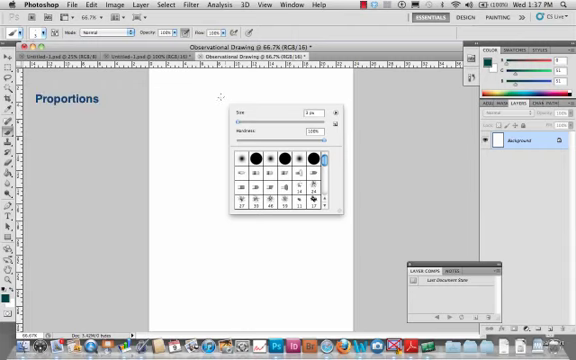
{"action": "mouse_move", "coordinate": [220, 96]}
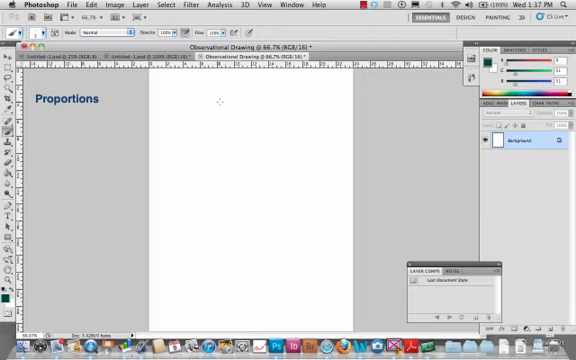
{"action": "mouse_move", "coordinate": [200, 212]}
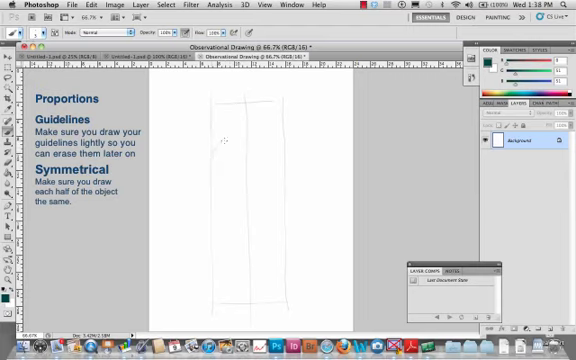
{"action": "mouse_move", "coordinate": [266, 136]}
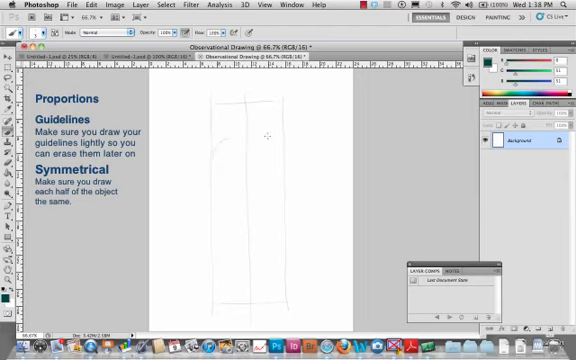
{"action": "mouse_move", "coordinate": [274, 132]}
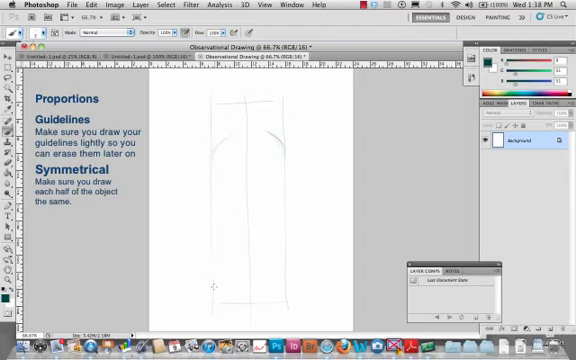
{"action": "mouse_move", "coordinate": [216, 296]}
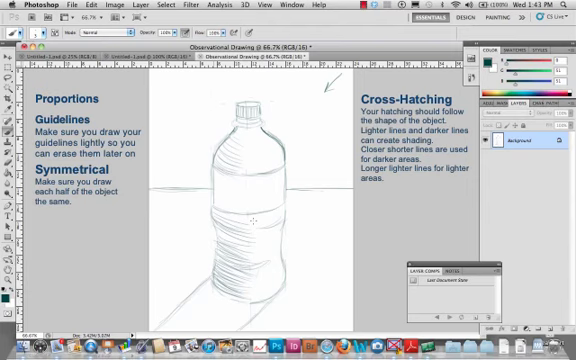
Add a final short cross-hatching stroke to the bottle's shading.
{"action": "left_click_drag", "start_coordinate": [224, 196], "coordinate": [250, 220]}
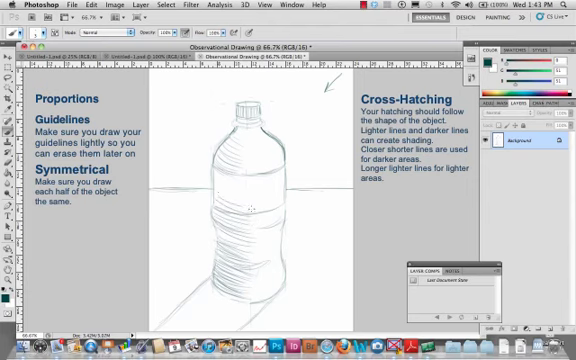